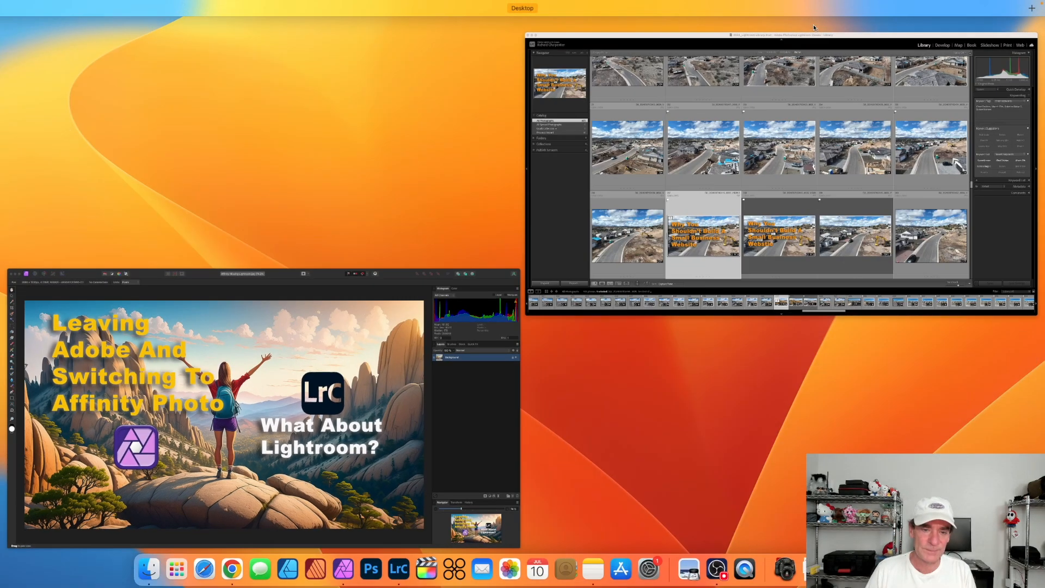
- Maximize the Lightroom Classic Library window so the 405-photo grid fills the screen
click(779, 35)
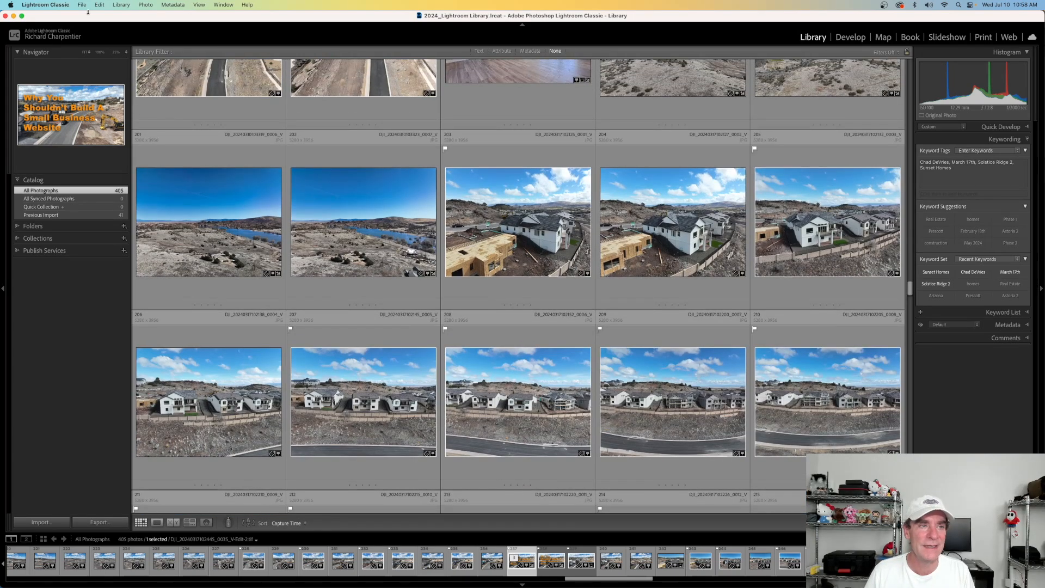
- Show the File menu's recent catalogs list with 2024_Lightroom Library.lrcat as current
click(81, 4)
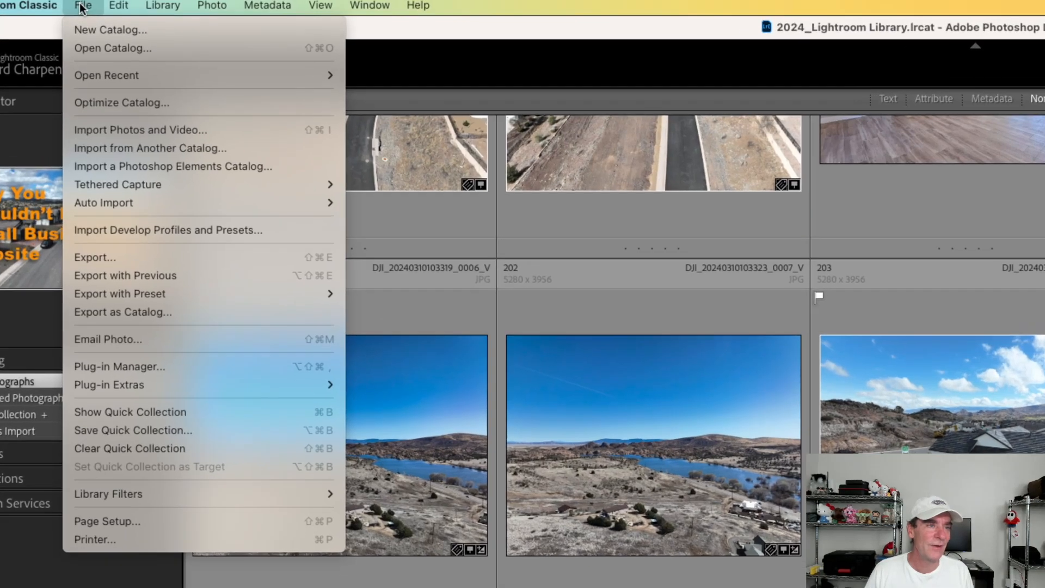
mouse_move(106, 75)
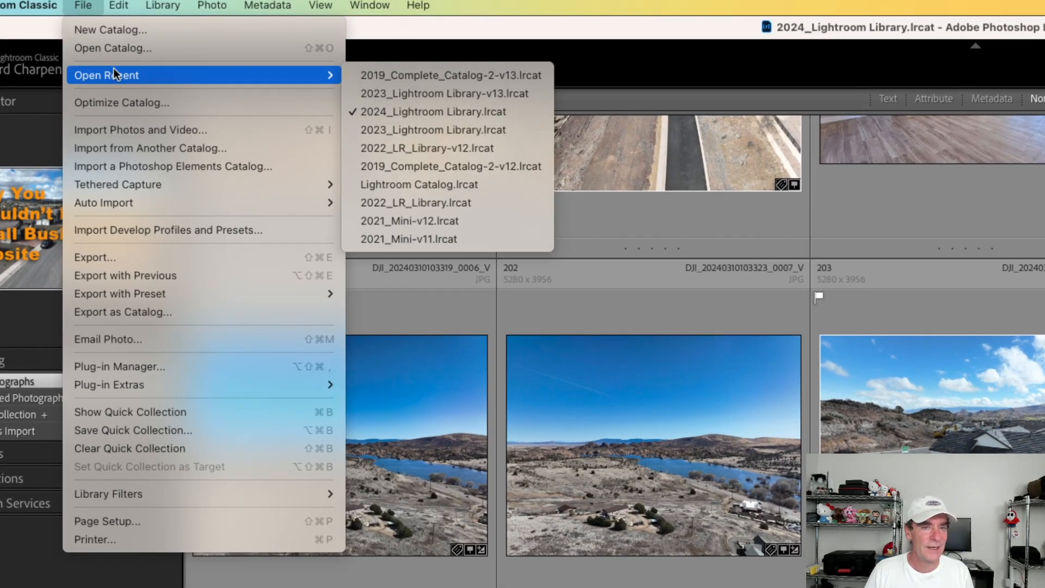